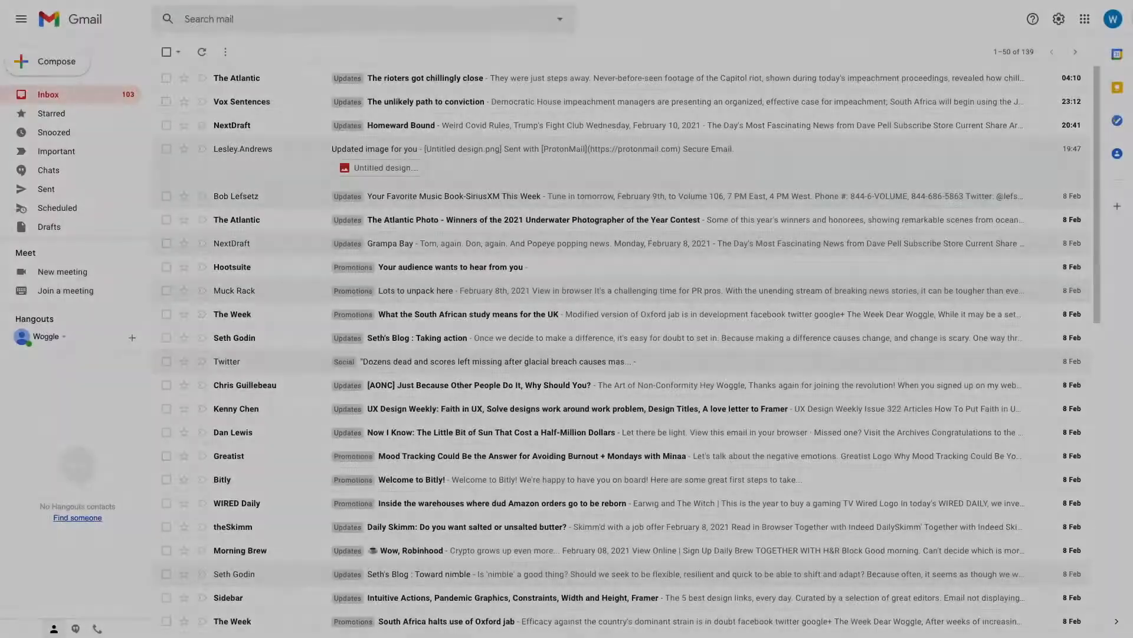
# Switch the inbox to Comfortable density from the Quick settings panel
pyautogui.click(1057, 19)
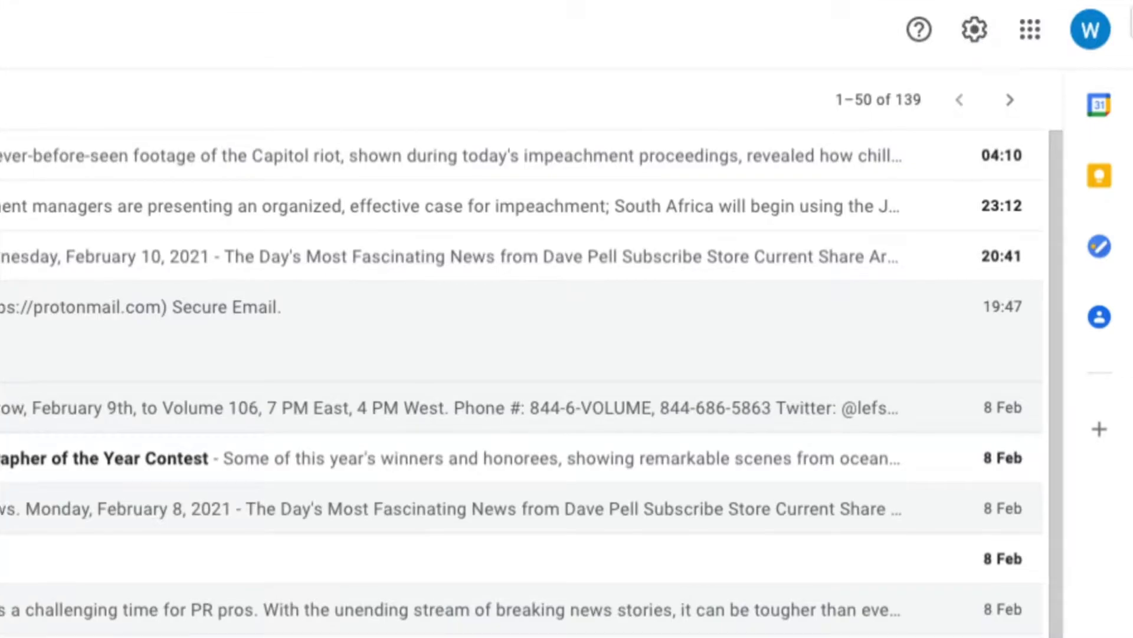
pyautogui.click(974, 29)
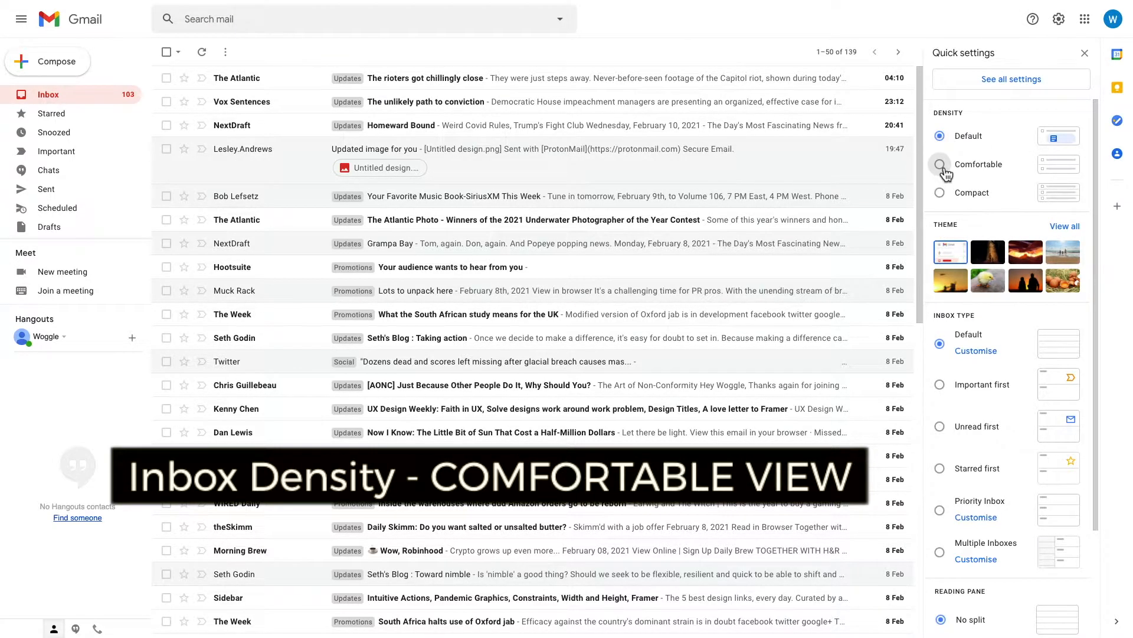
pyautogui.click(939, 164)
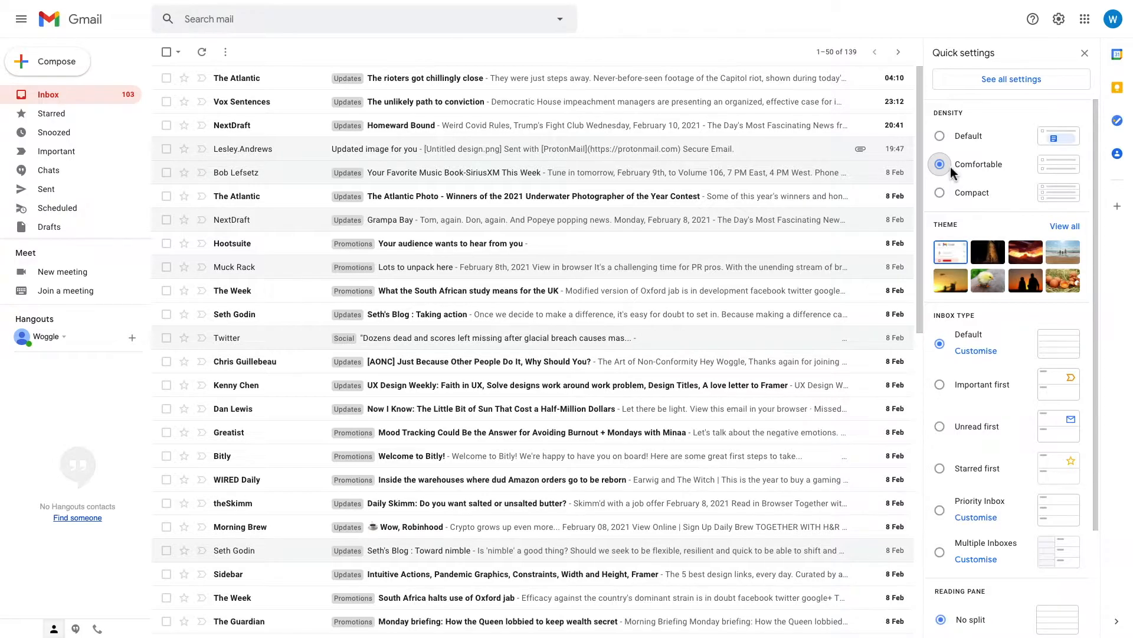
pyautogui.moveTo(953, 174)
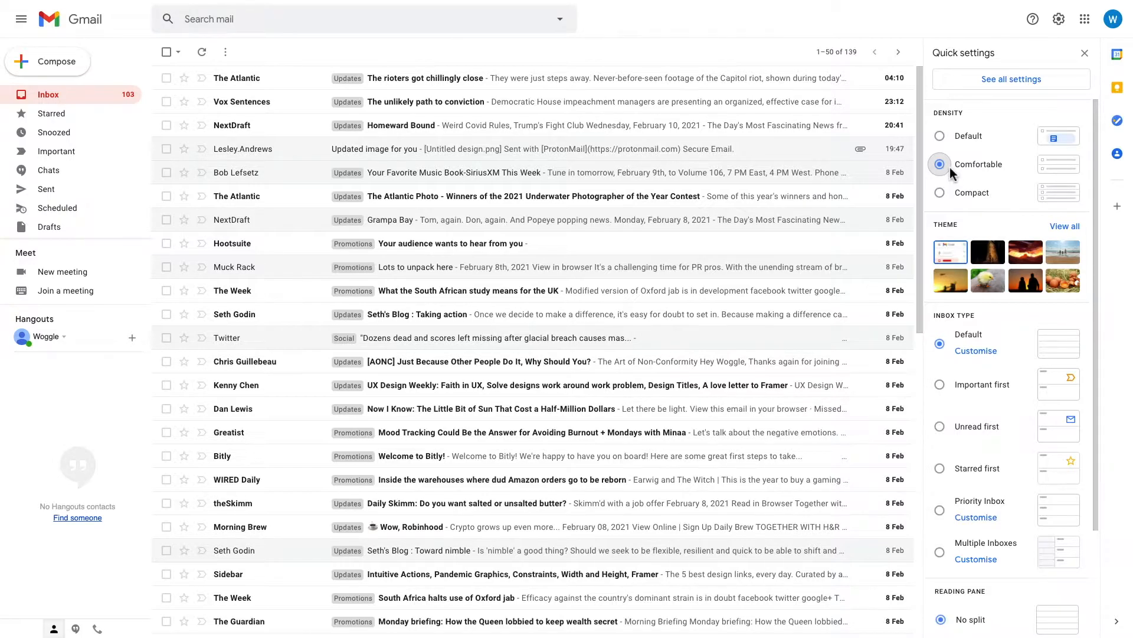
# Switch the inbox to Compact density for tighter rows
pyautogui.click(939, 193)
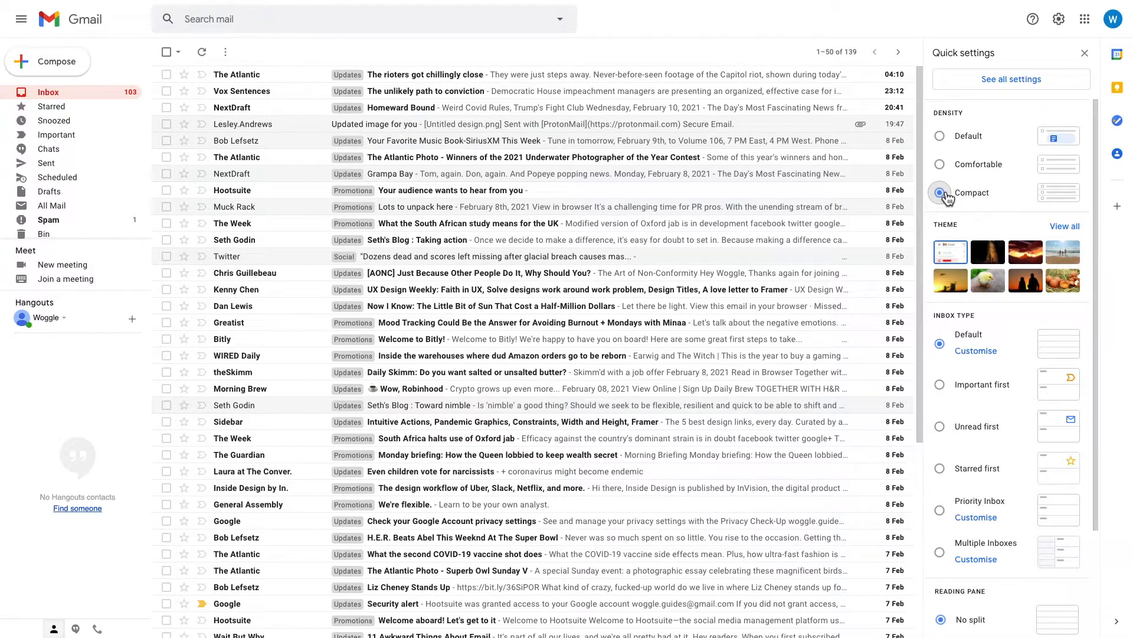
pyautogui.click(940, 195)
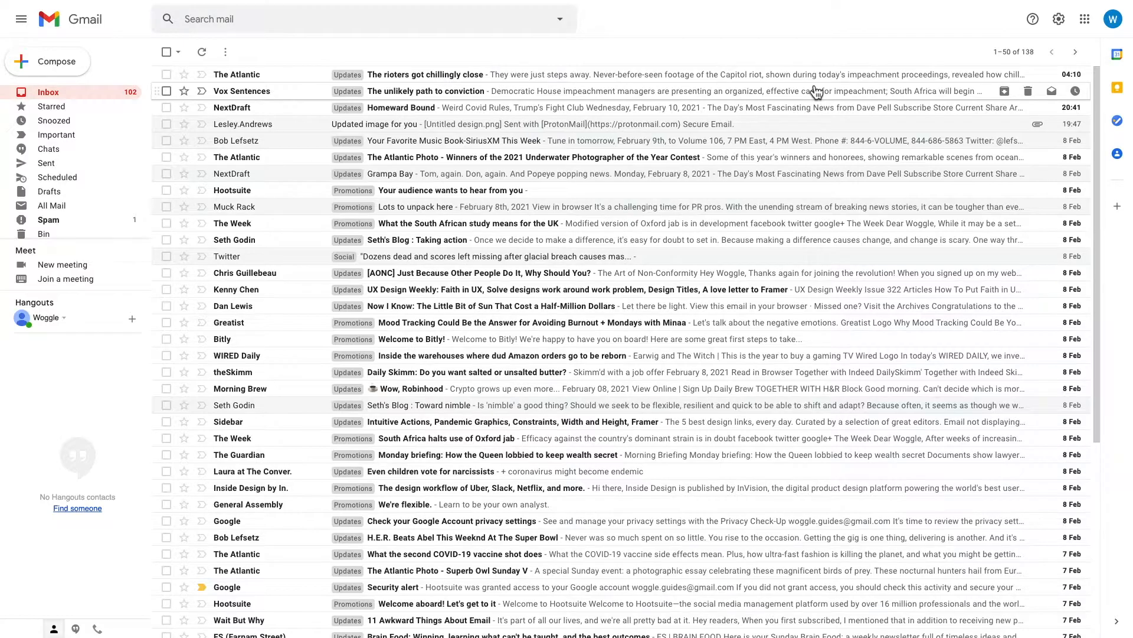
pyautogui.moveTo(1093, 74)
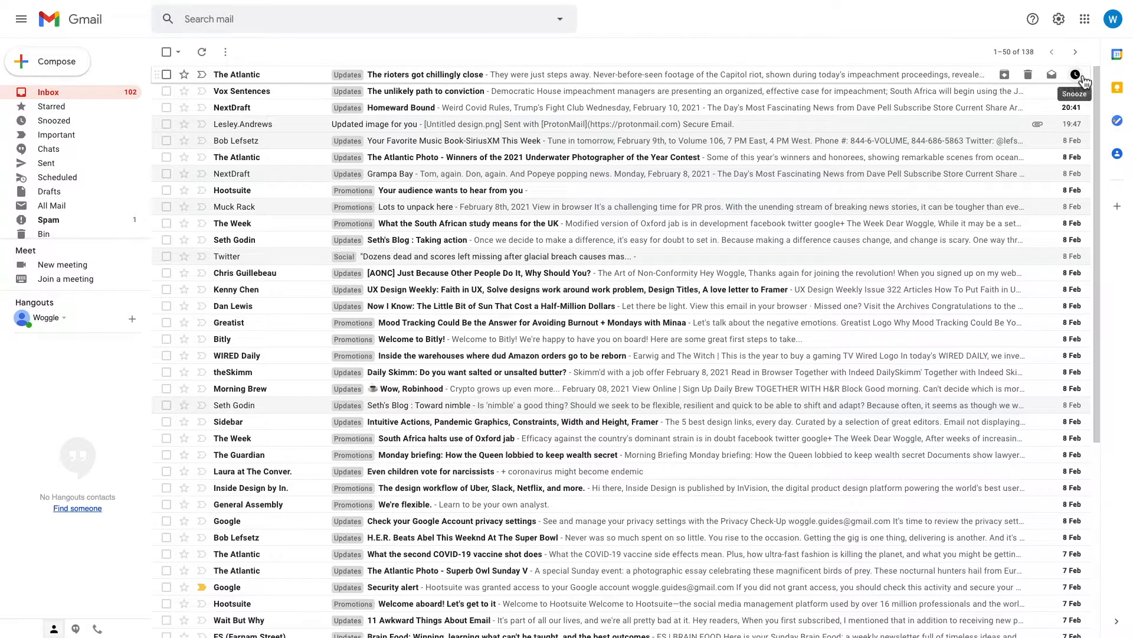
# Reach the full settings page on the General tab via 'See all settings'
pyautogui.click(1058, 19)
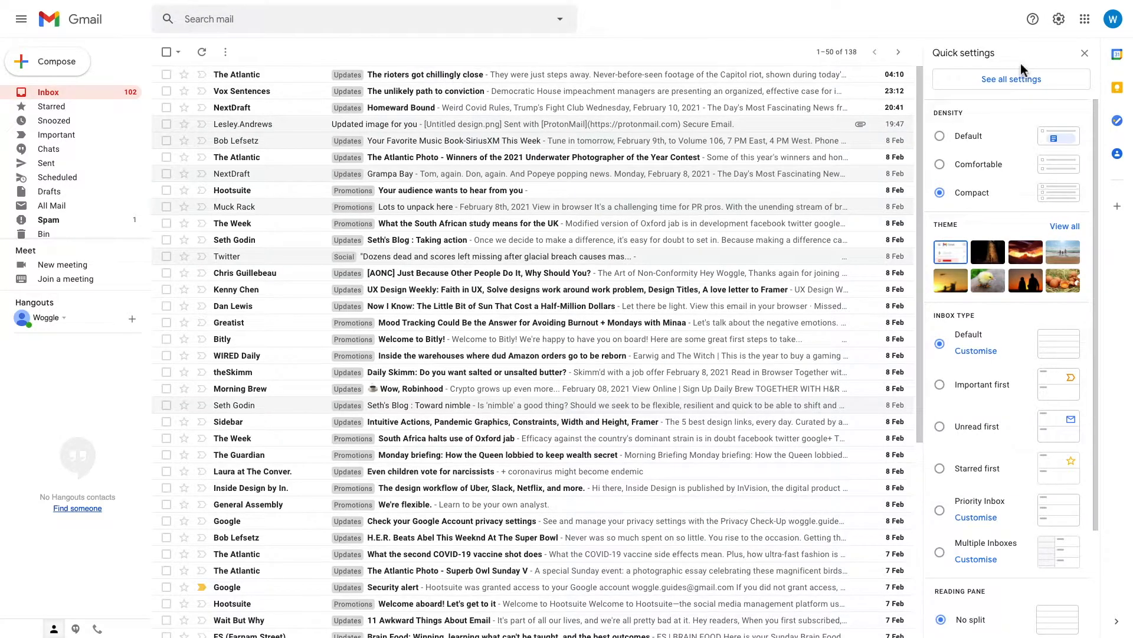
pyautogui.moveTo(1019, 112)
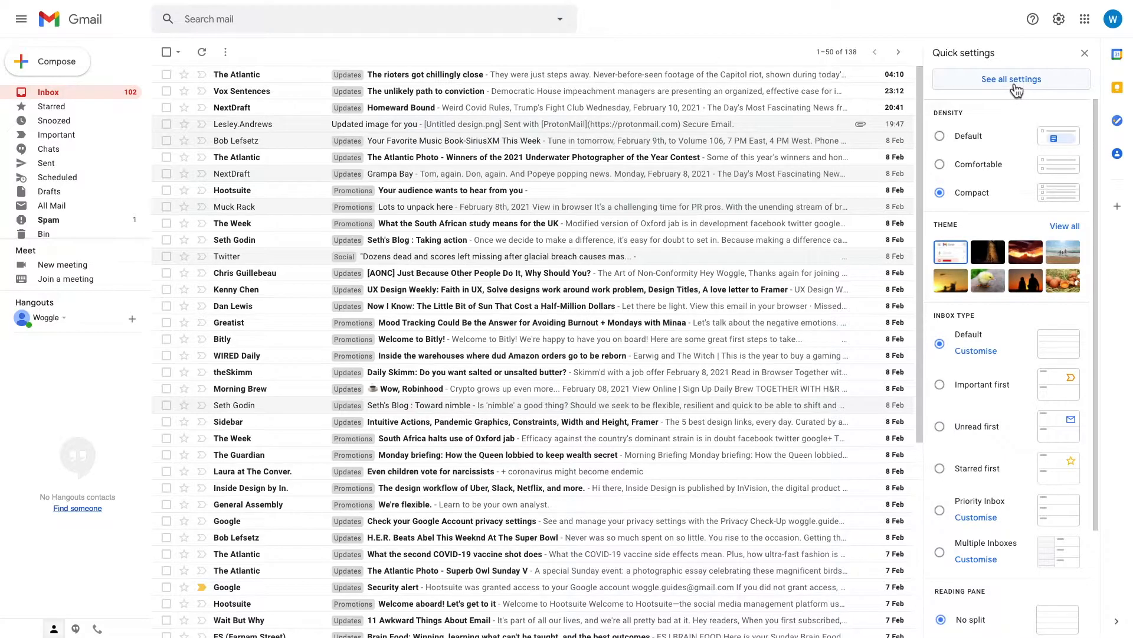
pyautogui.click(1011, 79)
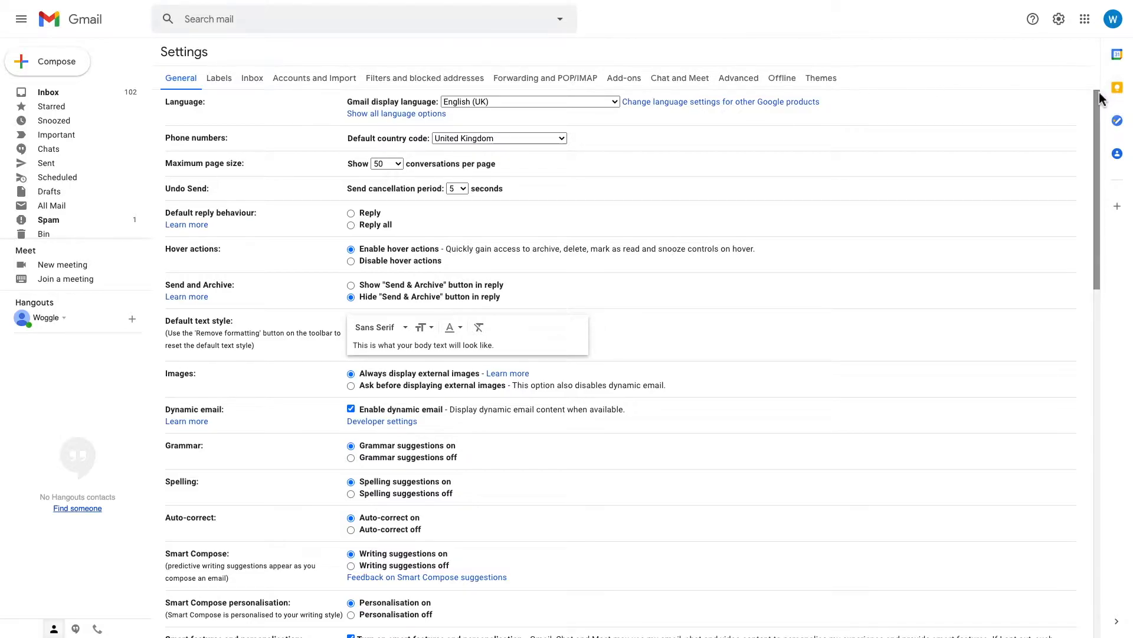
# Set Snippets to 'No snippets' in General settings and save the changes
pyautogui.scroll(-3)
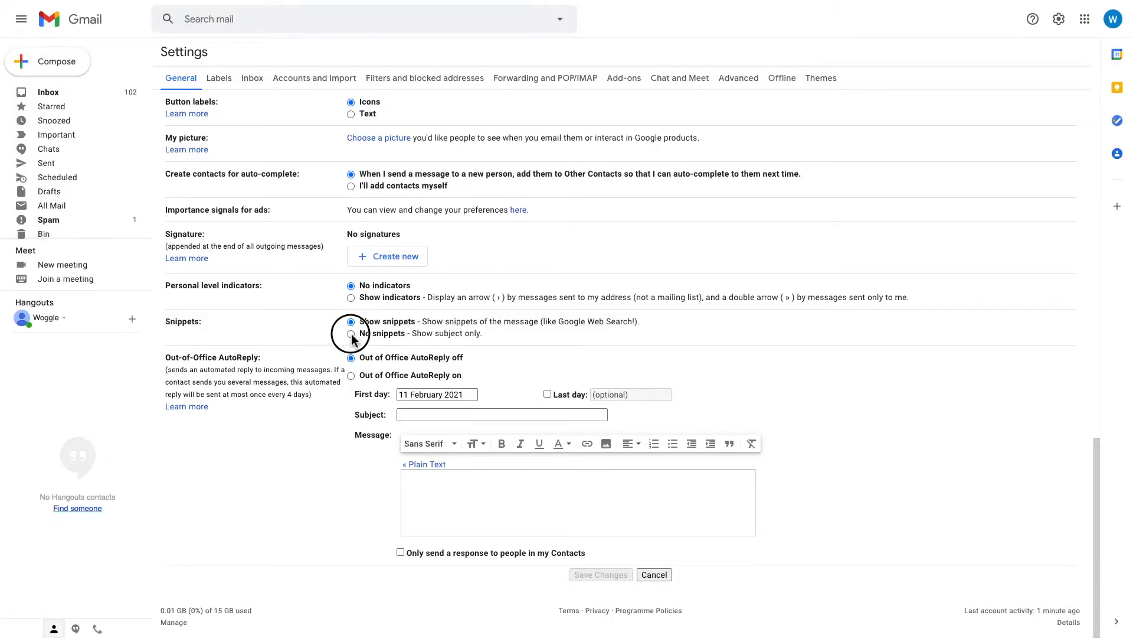
pyautogui.click(351, 333)
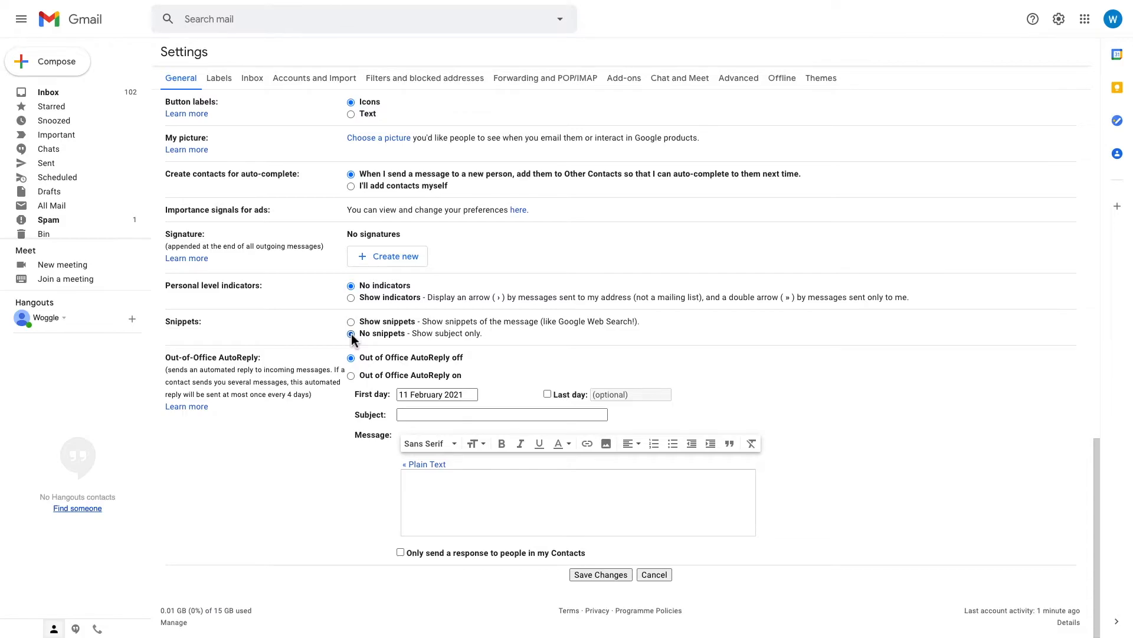
pyautogui.click(350, 333)
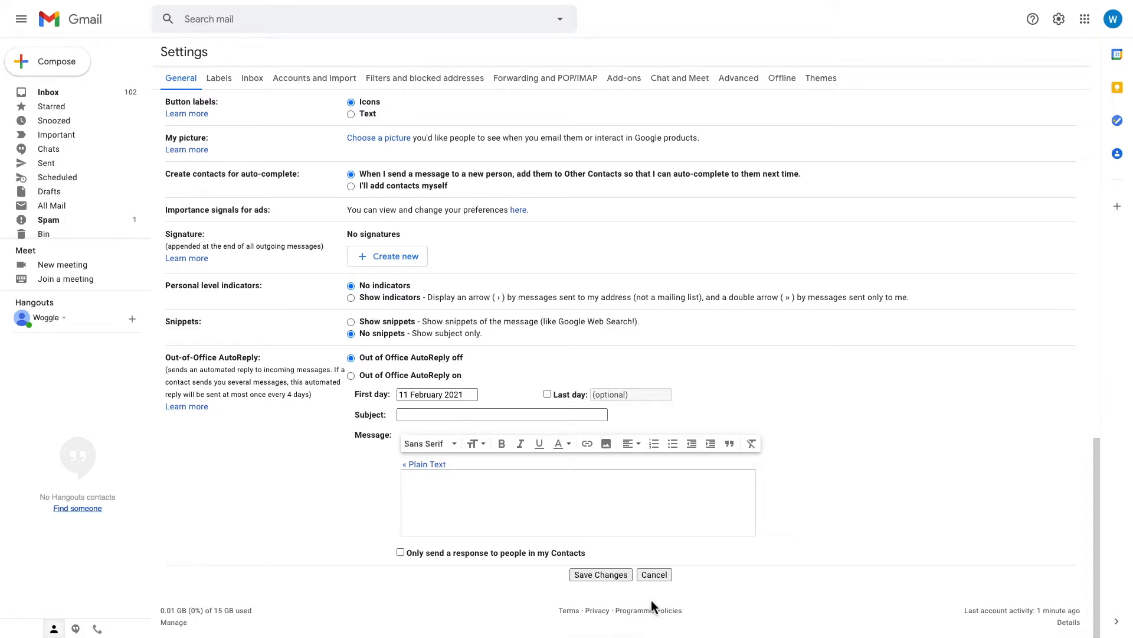
pyautogui.click(599, 575)
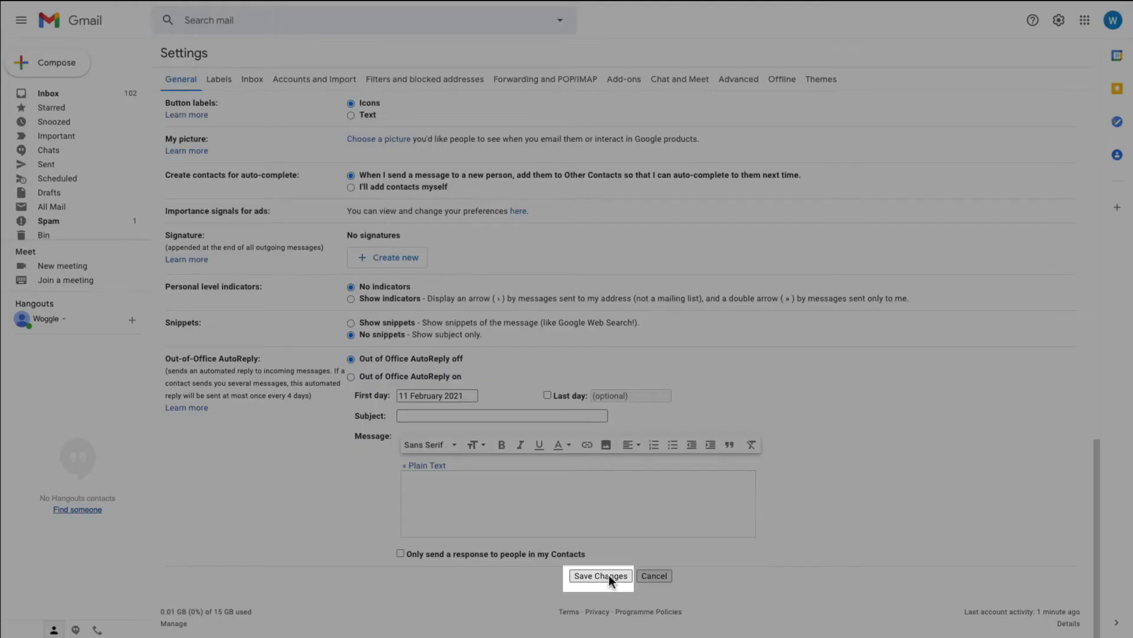
pyautogui.click(599, 575)
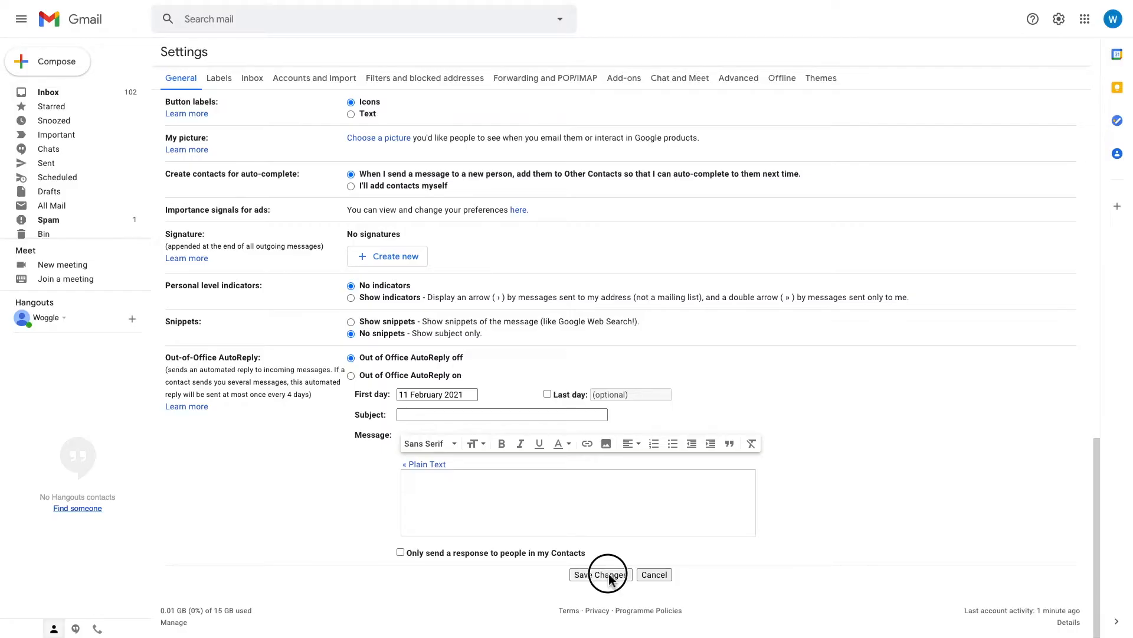
# Return to the inbox showing compact rows with only sender and subject
pyautogui.click(600, 574)
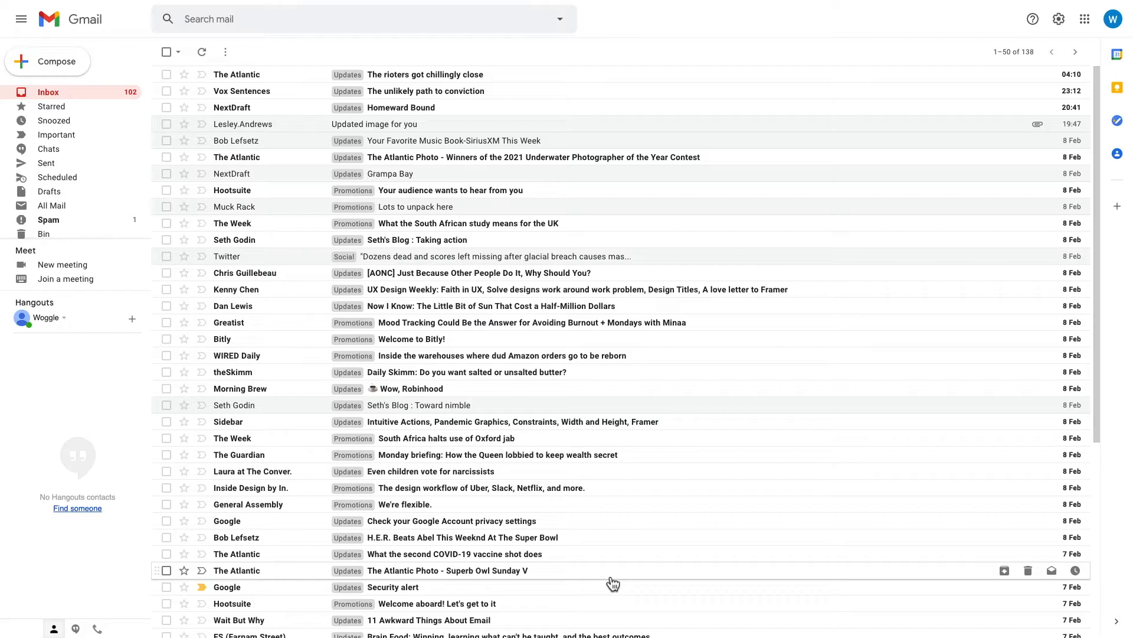
pyautogui.moveTo(626, 577)
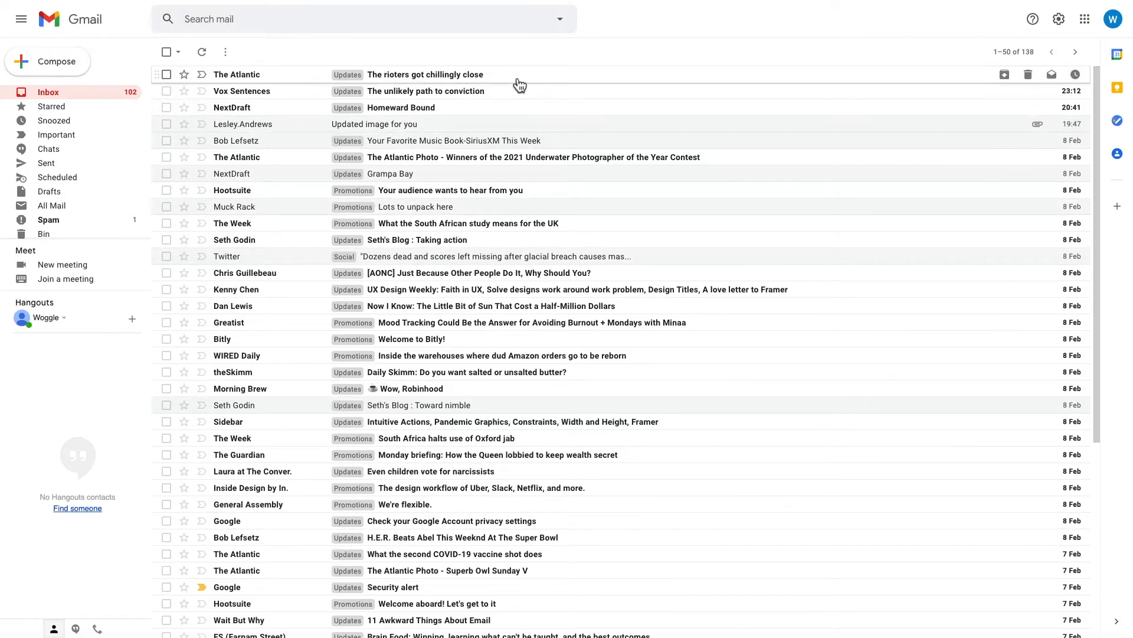
pyautogui.moveTo(513, 107)
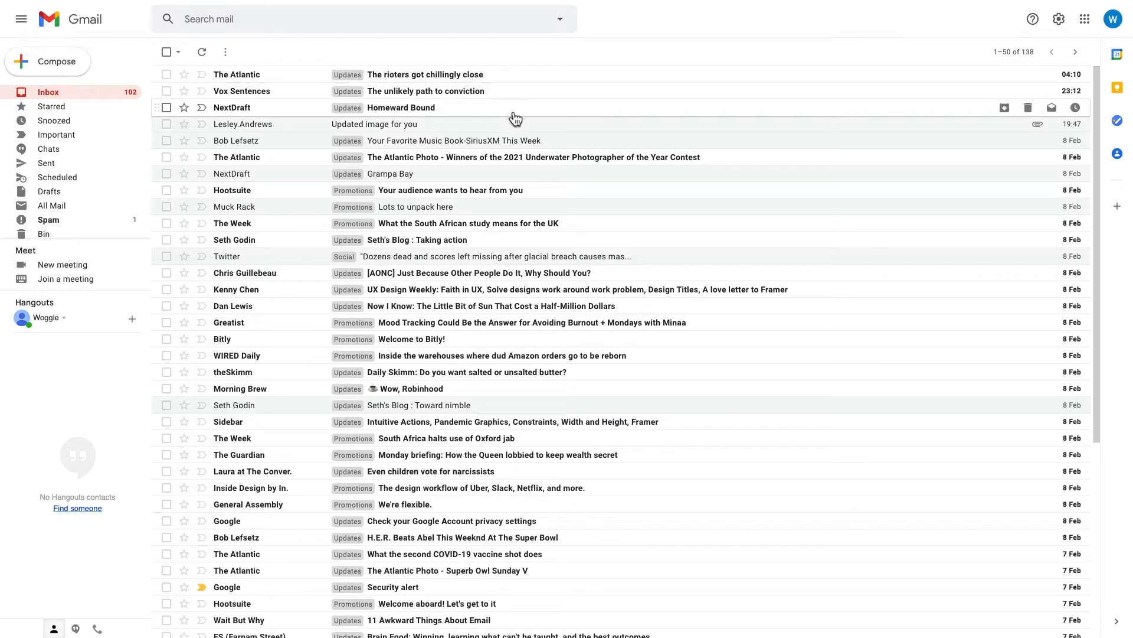
pyautogui.moveTo(715, 239)
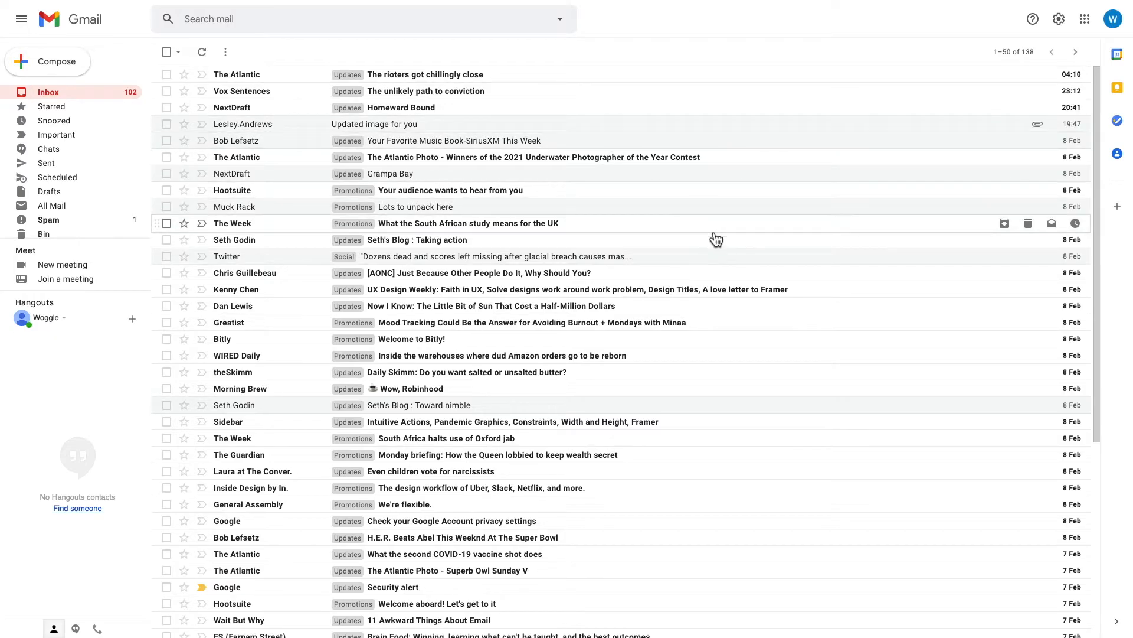